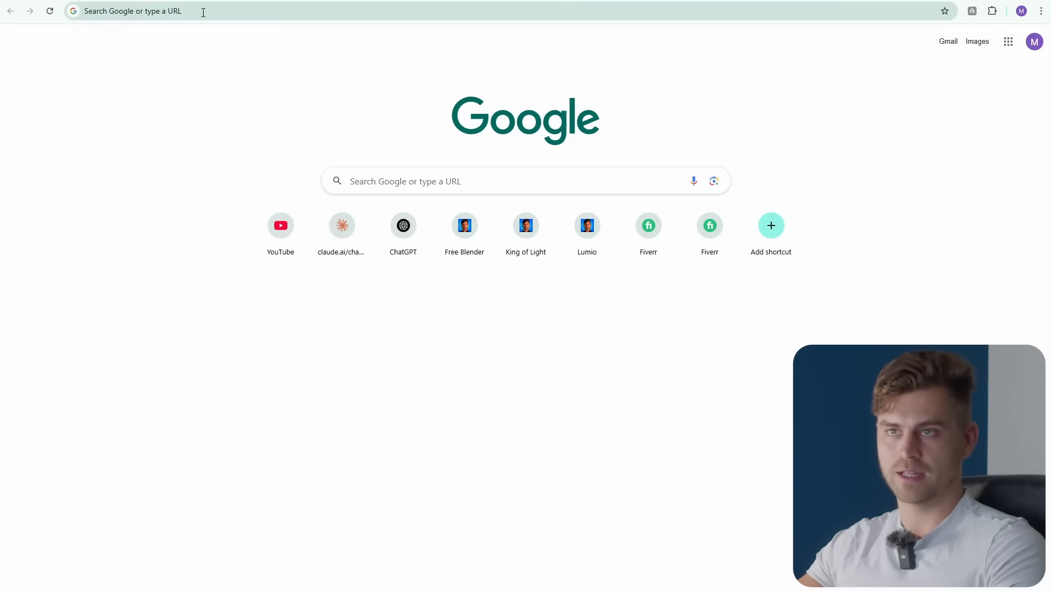
# Go to 3d.hunyuan.tencent.com in Chrome to reach the Hunyuan 3D welcome page.
pyautogui.write('3d.')
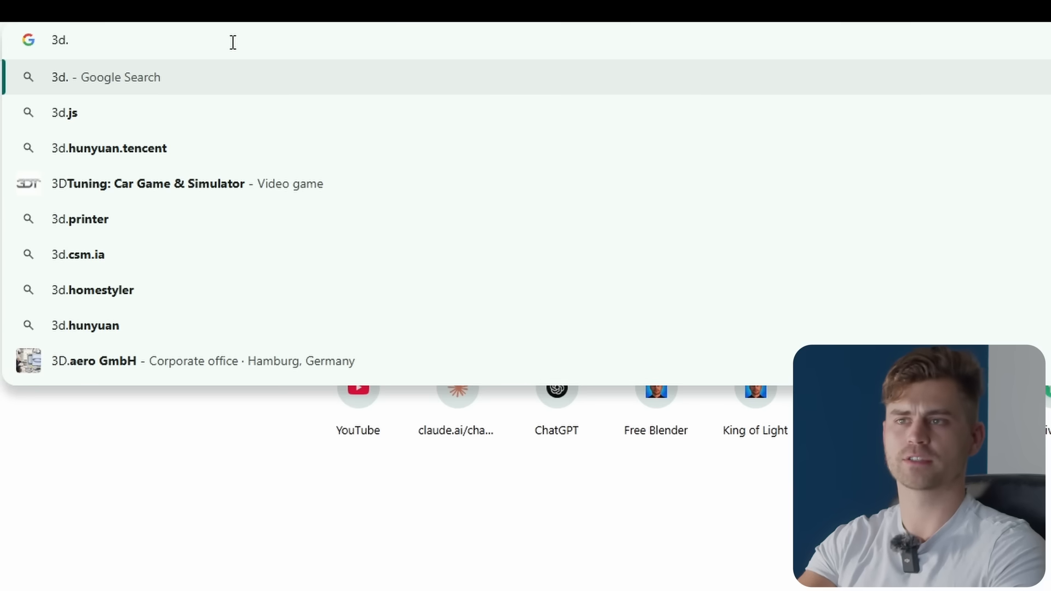
pyautogui.write('hunyuan.tencent.com/login?redirect_url=https://3d.hunyuan.tencent.com/')
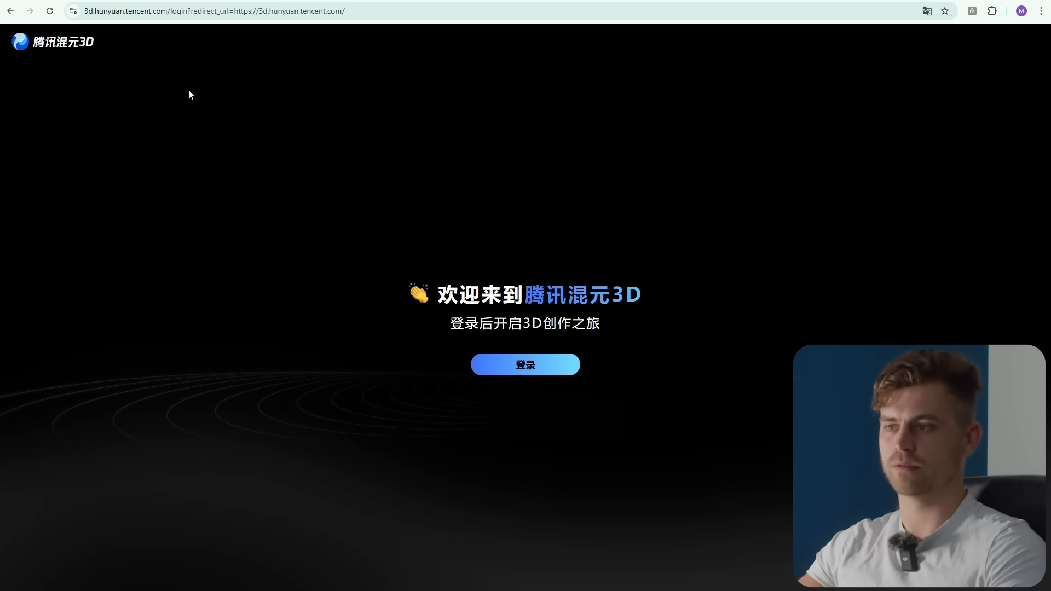
# Translate the Chinese welcome page into English with Chrome's translator and dismiss the bubble.
pyautogui.click(1041, 10)
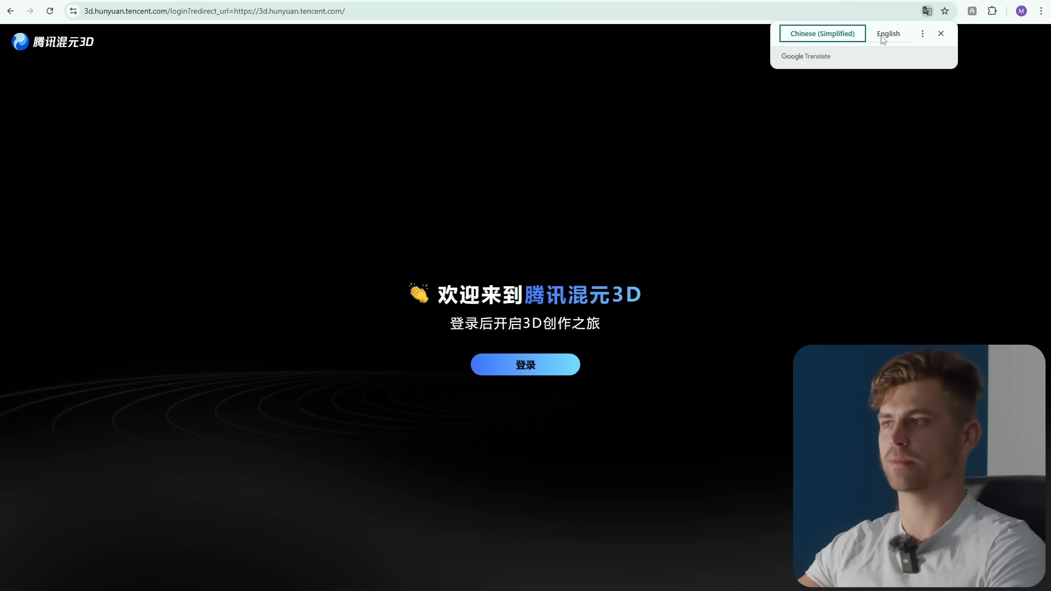
pyautogui.click(888, 32)
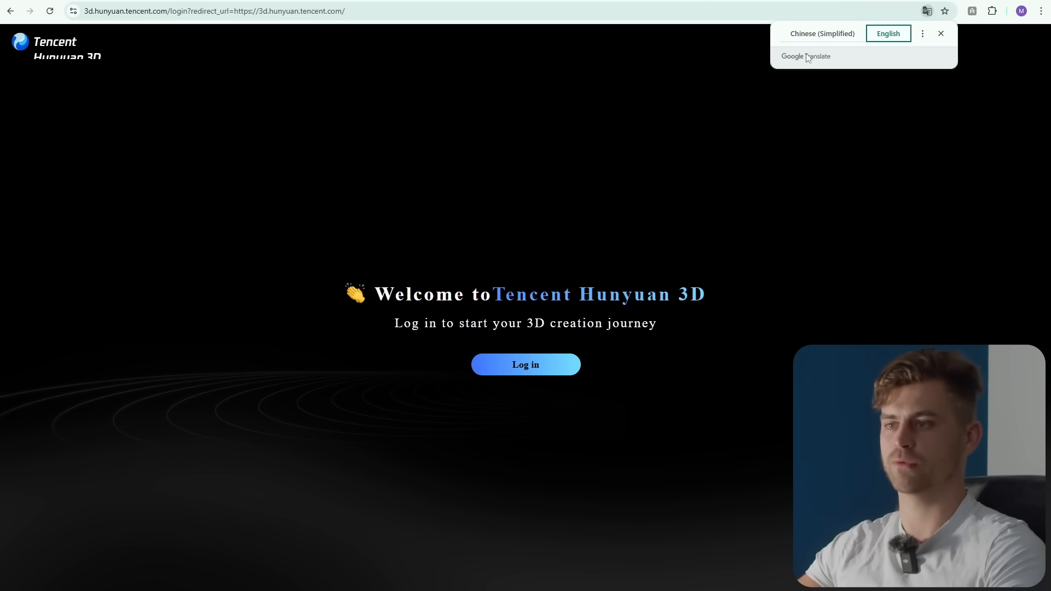
pyautogui.moveTo(323, 279)
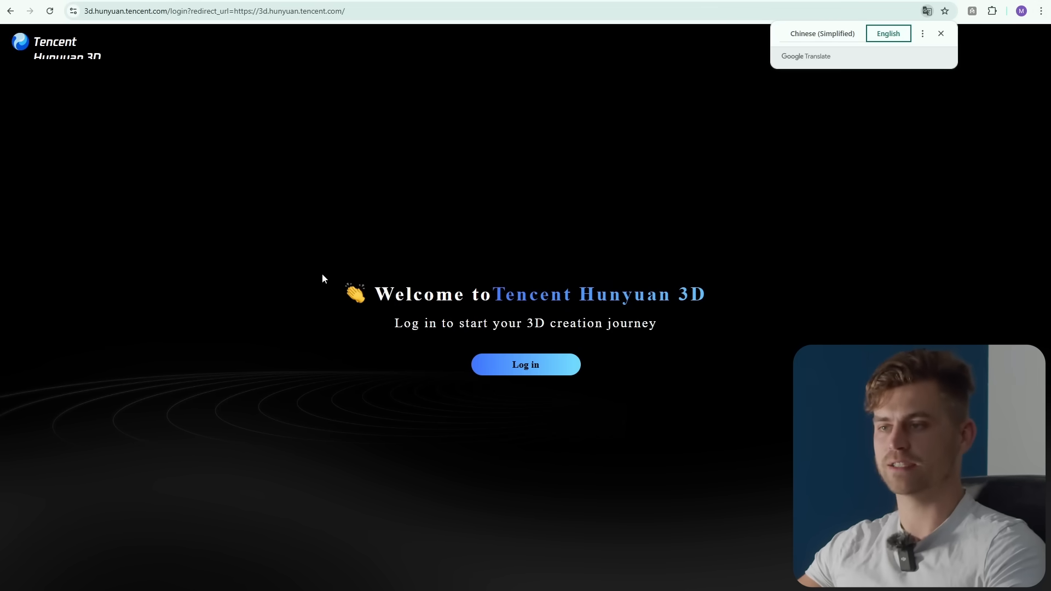
pyautogui.click(940, 33)
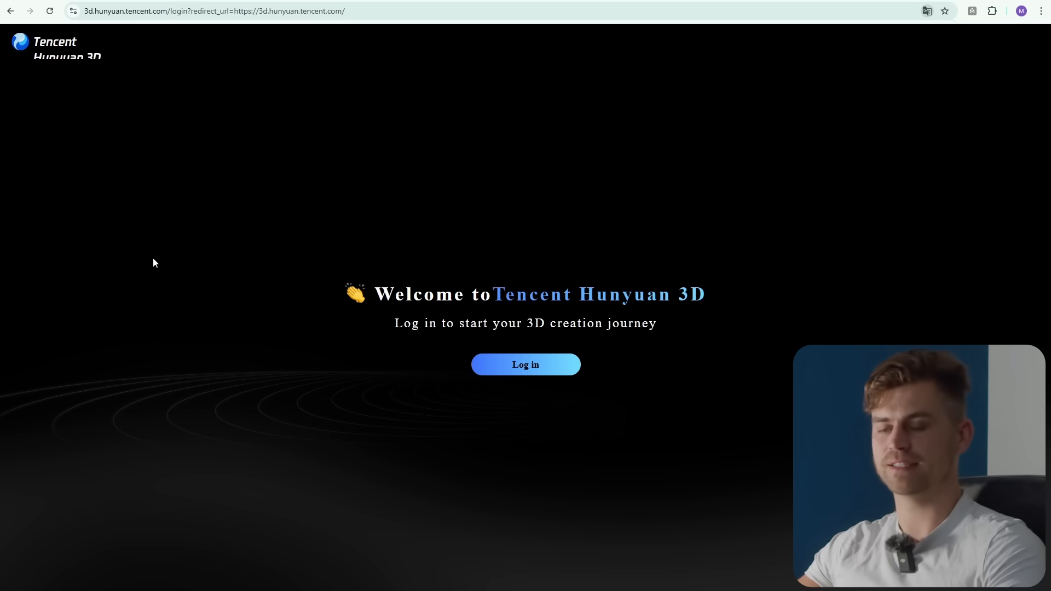
pyautogui.moveTo(332, 275)
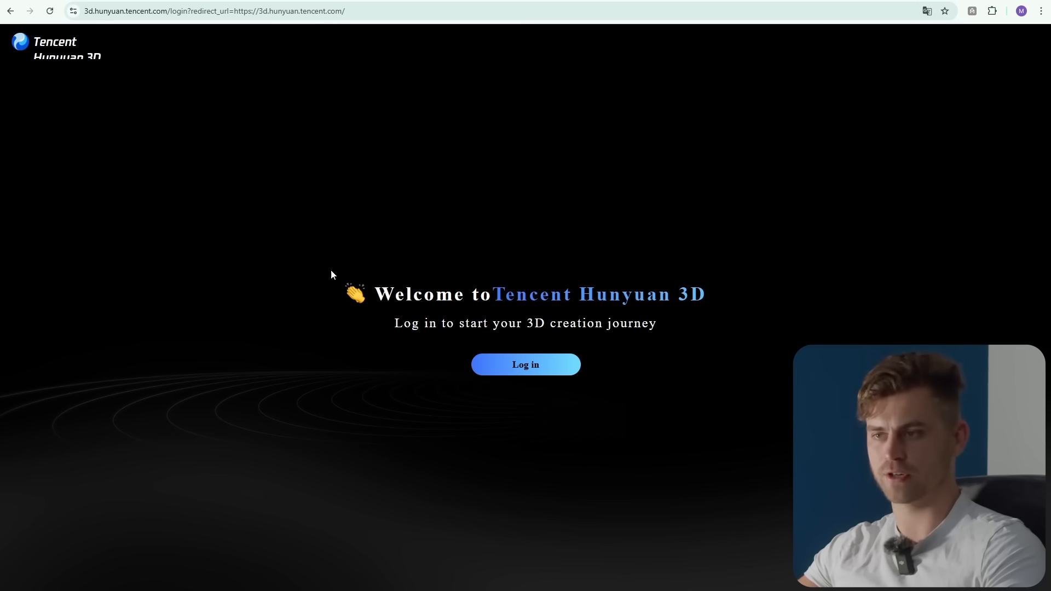
pyautogui.moveTo(643, 257)
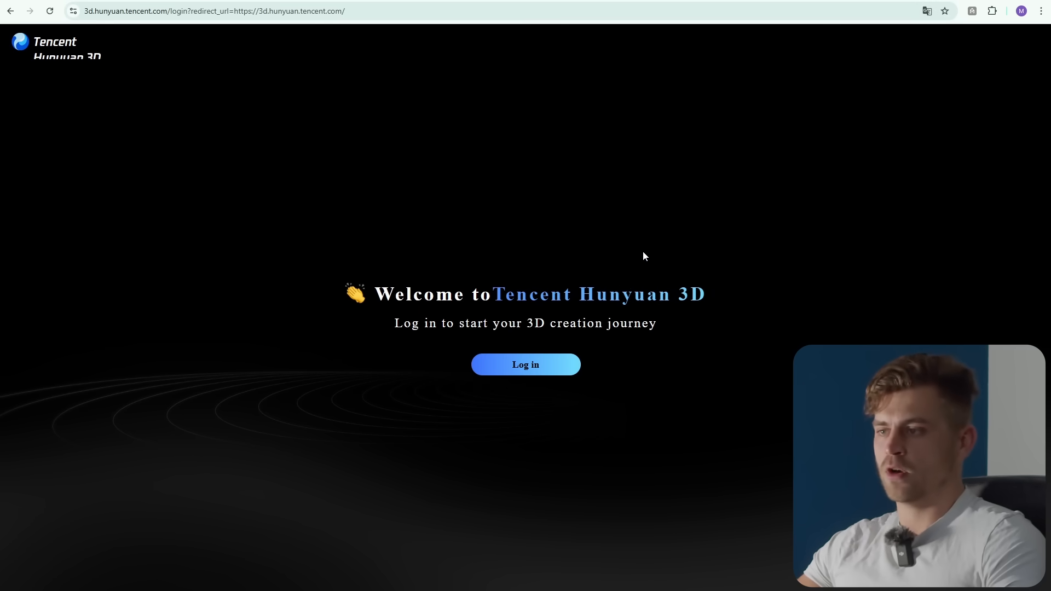
pyautogui.moveTo(466, 358)
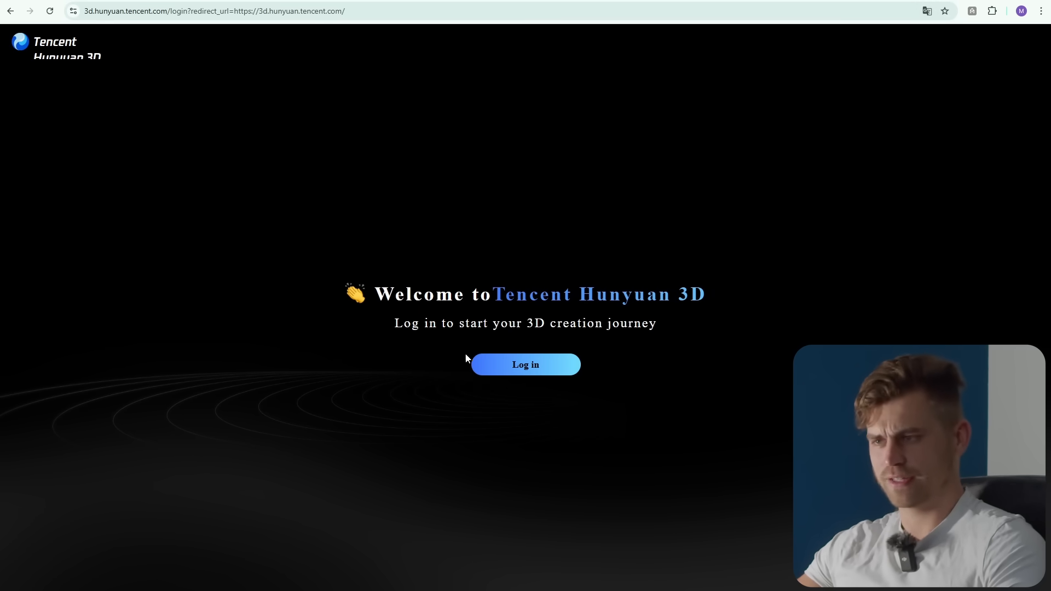
# Bring up the login dialog, try WeChat and QQ, then settle on email verification code login.
pyautogui.click(526, 364)
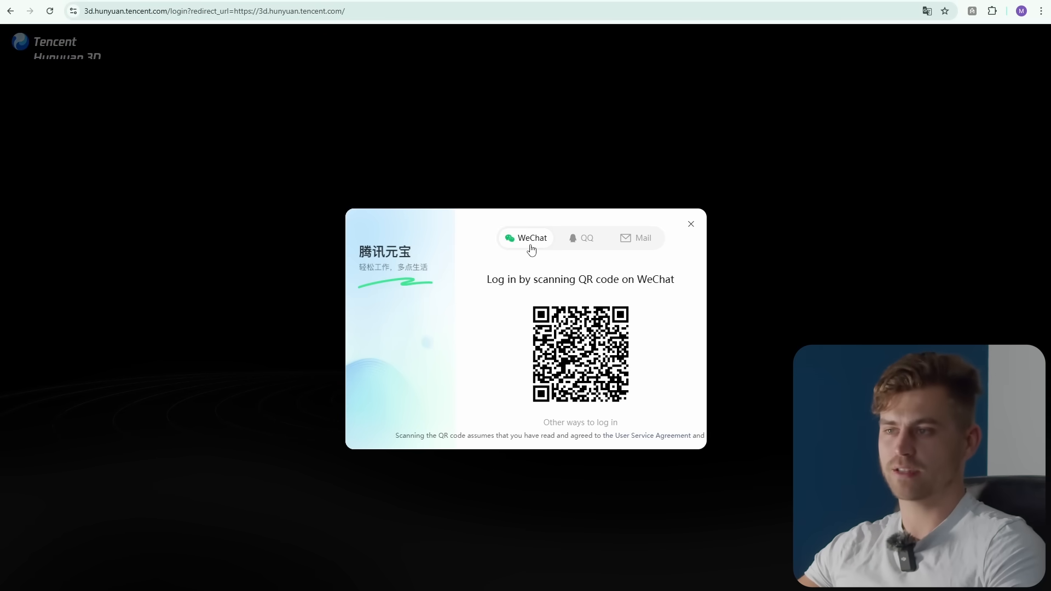
pyautogui.click(587, 239)
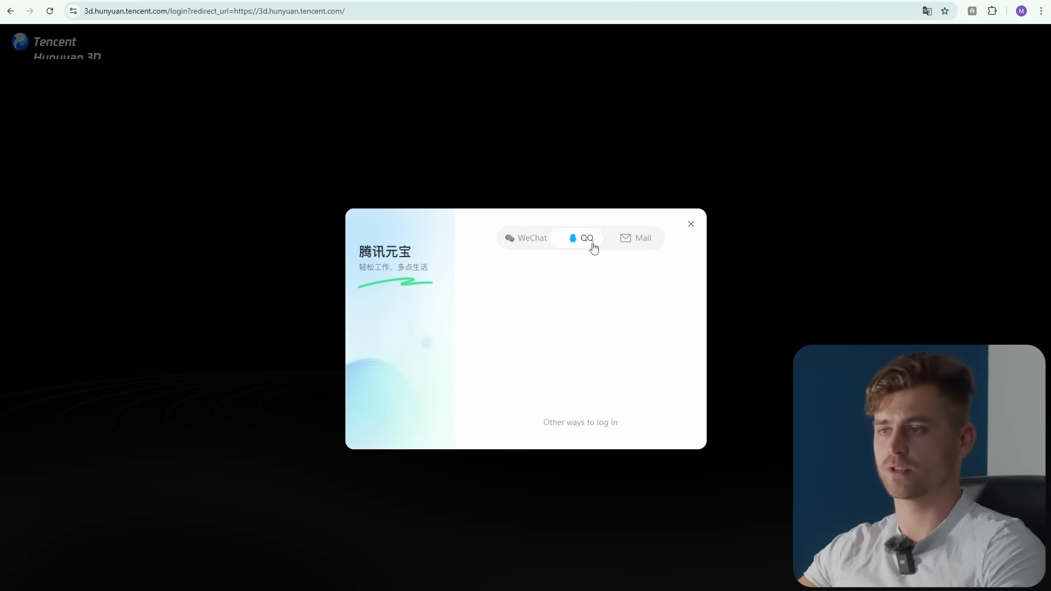
pyautogui.click(581, 238)
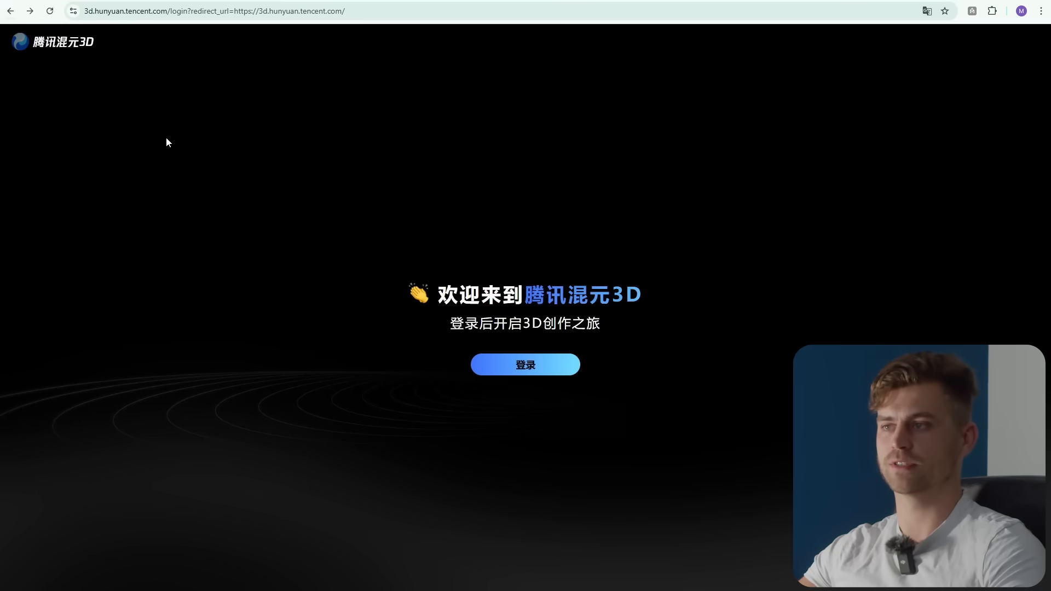
pyautogui.click(525, 364)
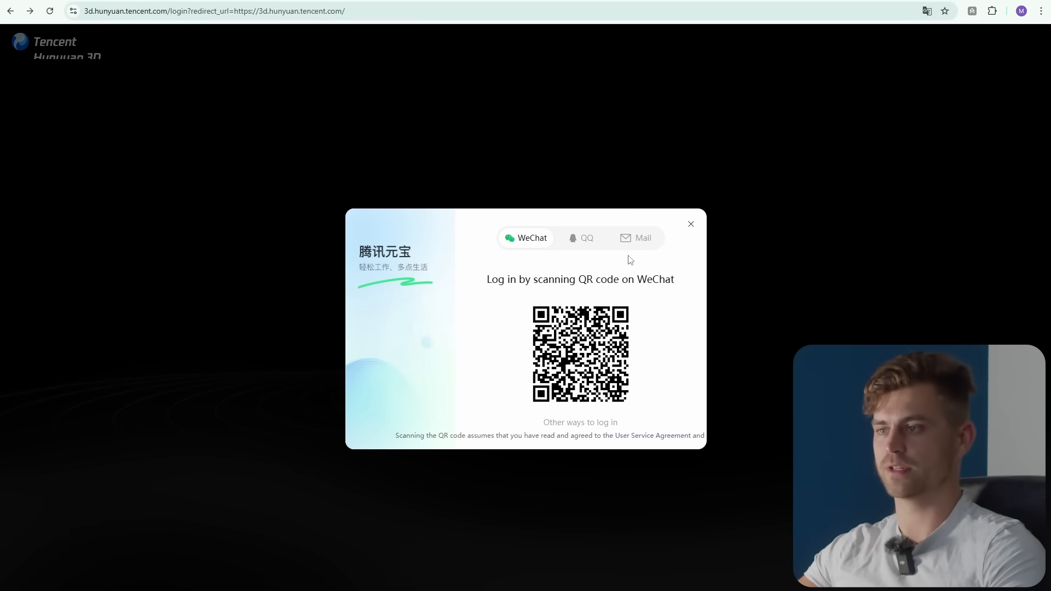
pyautogui.click(636, 239)
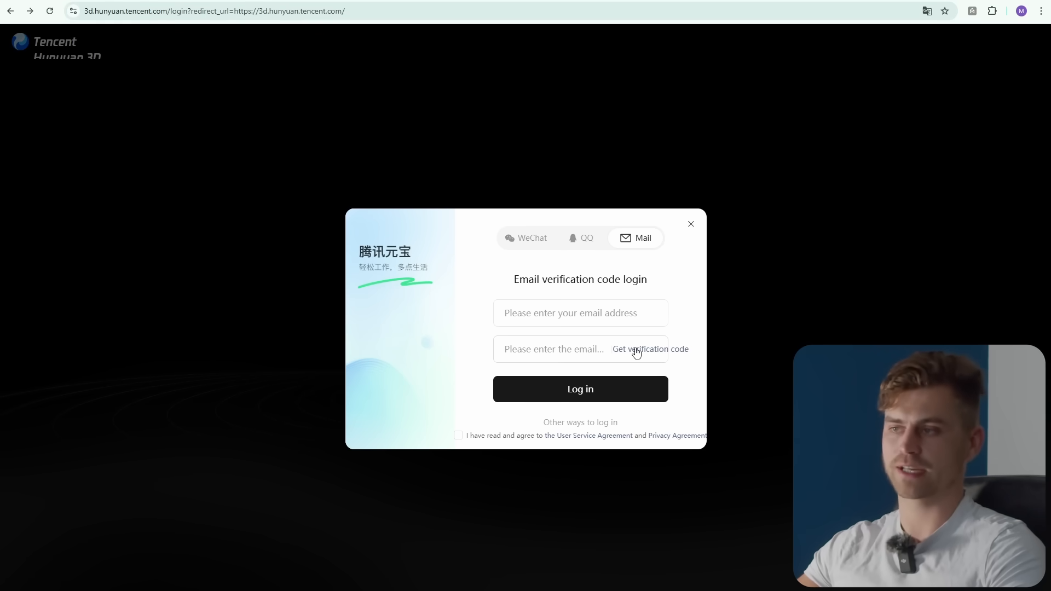
# Sign in with email, request the verification code, accept the service agreement and log in.
pyautogui.click(576, 313)
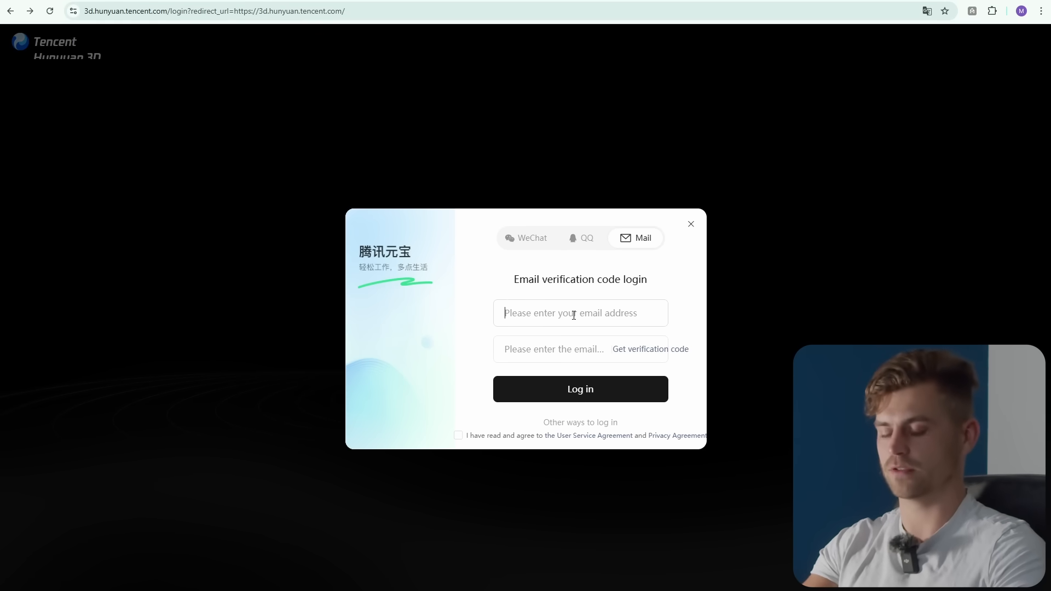
pyautogui.click(580, 390)
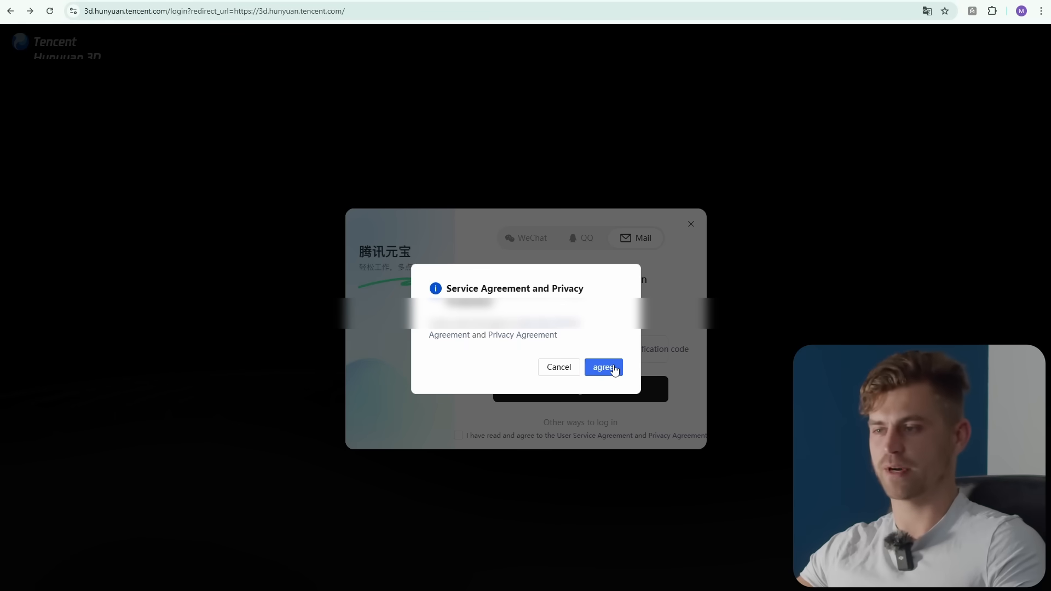
pyautogui.click(603, 368)
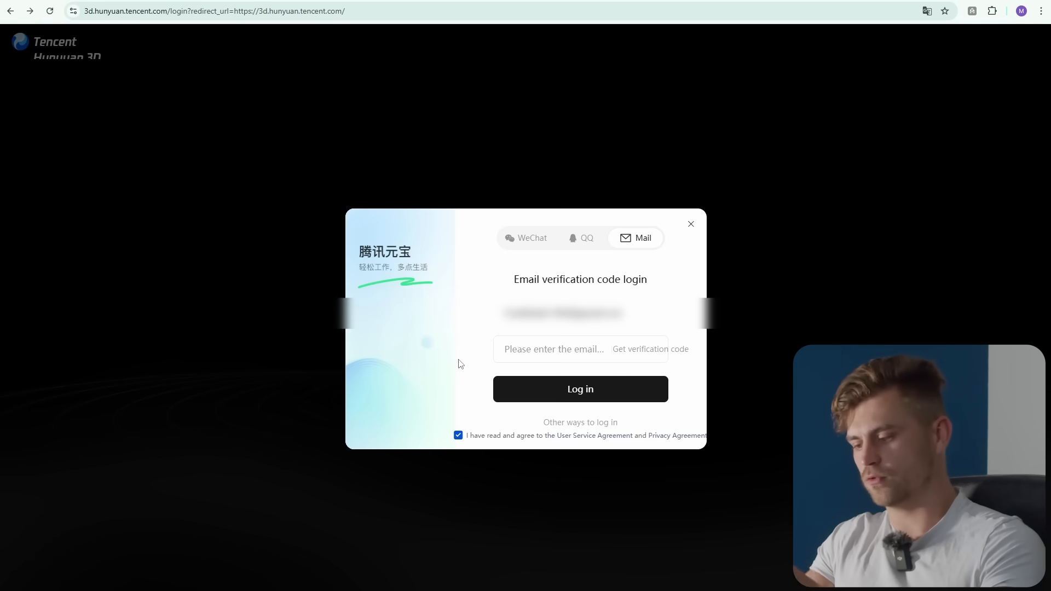
pyautogui.click(650, 350)
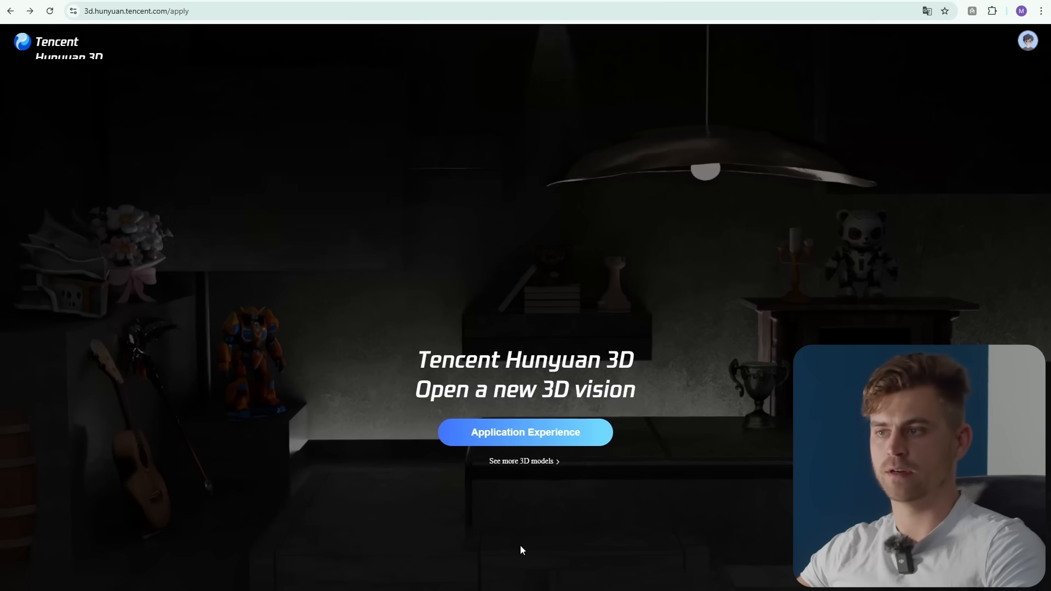
# Enter the AI Creation workspace and upload a picture for single-image 3D generation.
pyautogui.click(525, 433)
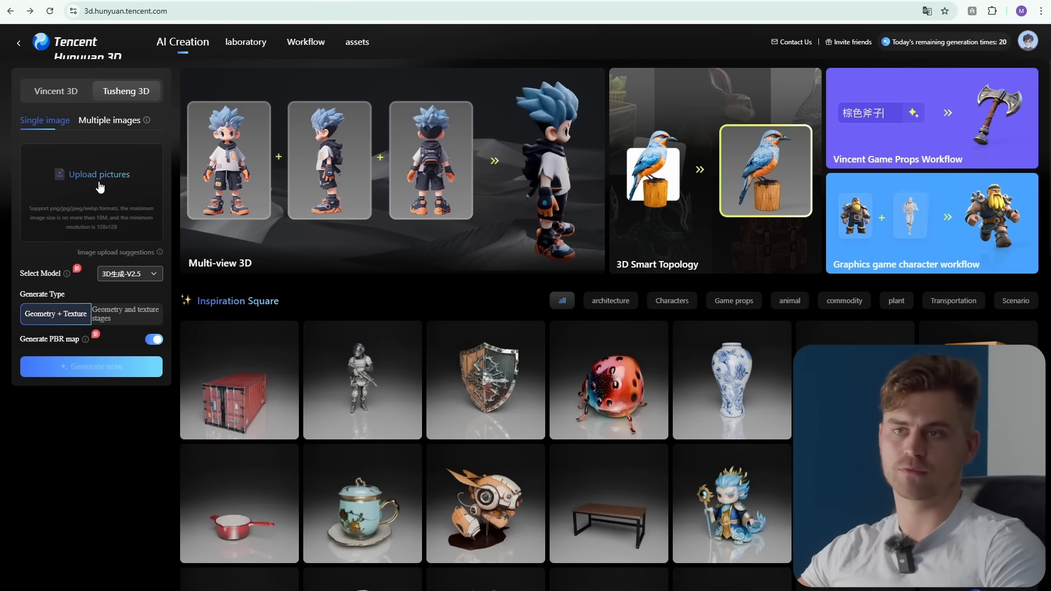
pyautogui.click(98, 174)
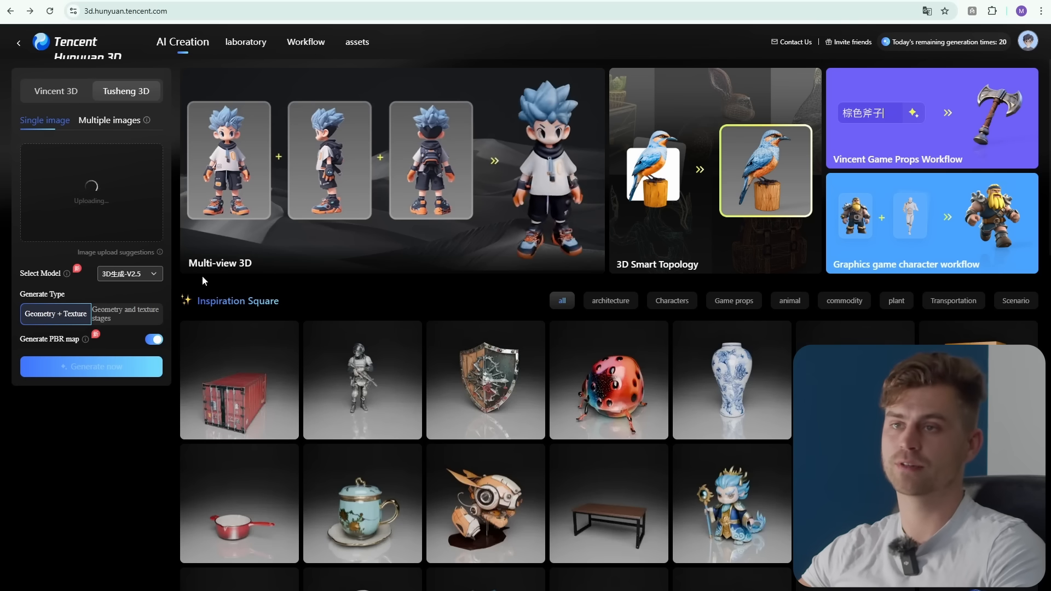
pyautogui.moveTo(189, 283)
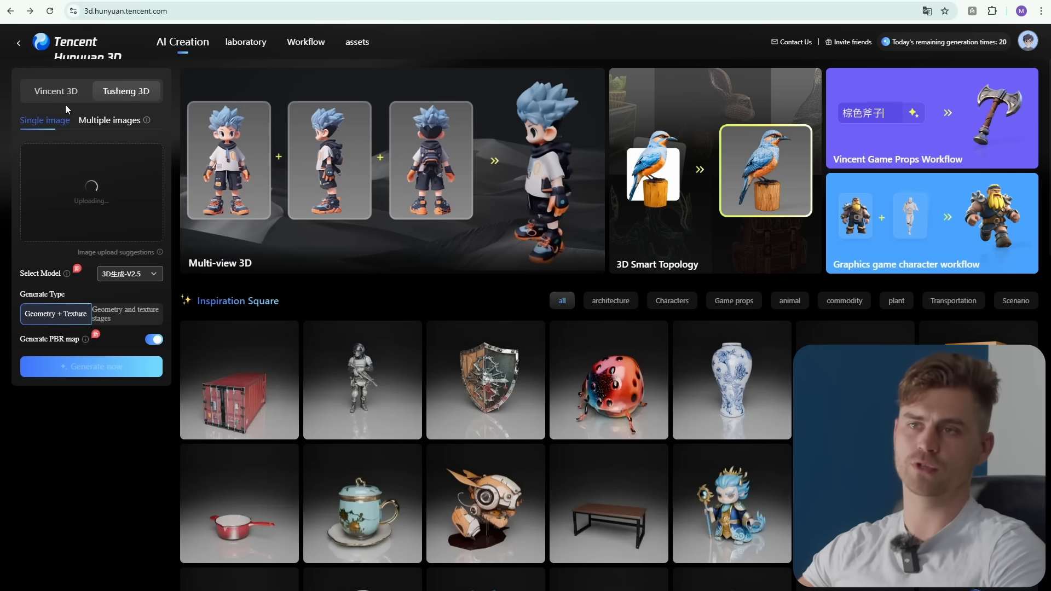
# Write a classy luxurious realistic perfume bottle text prompt and generate 3D models from it.
pyautogui.click(55, 90)
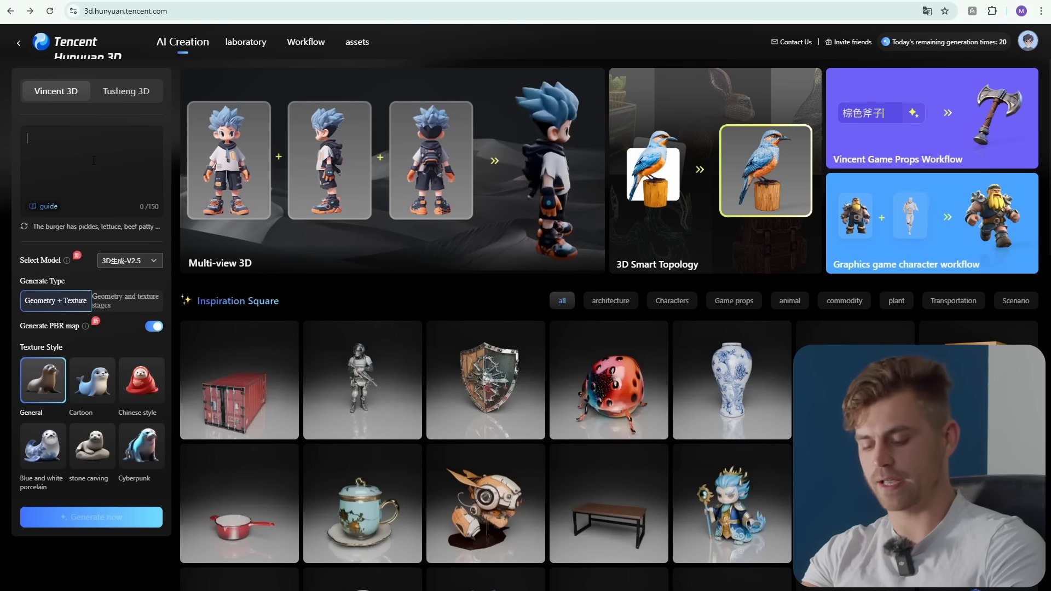
pyautogui.write('A classy and luxuo')
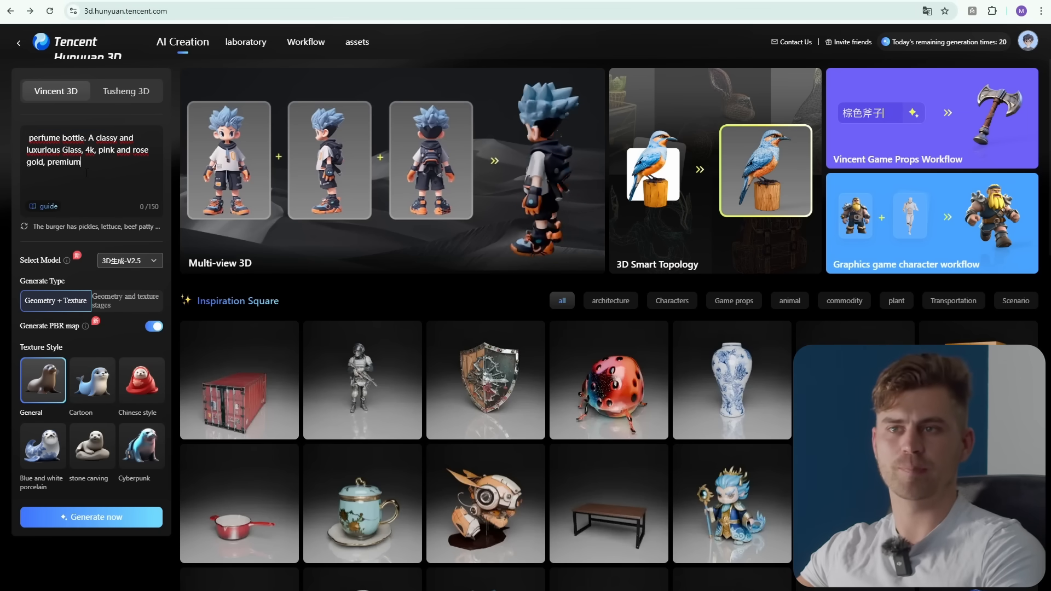
pyautogui.write('Realistic')
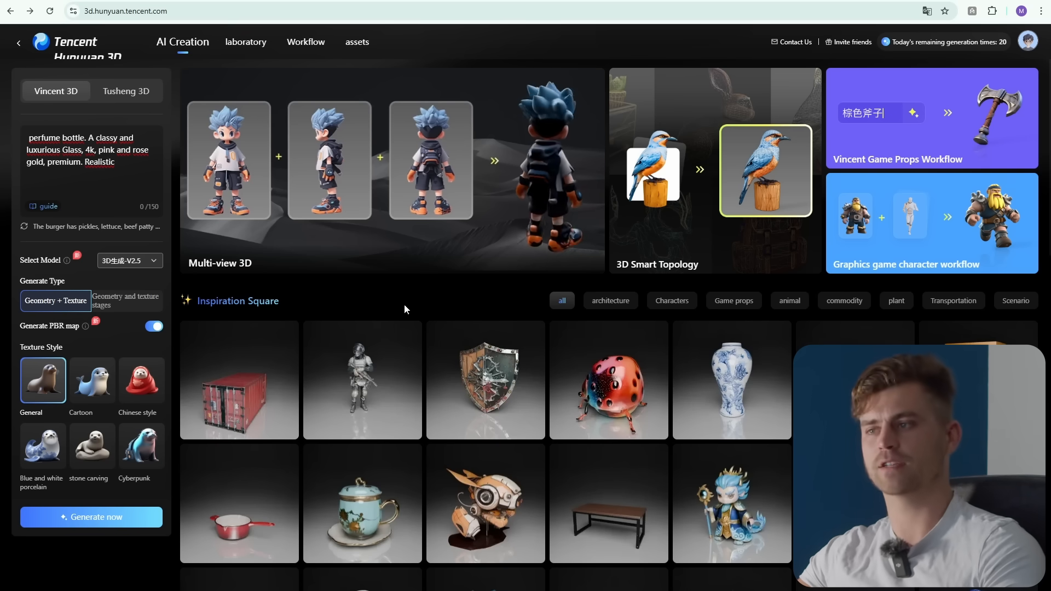
pyautogui.click(91, 517)
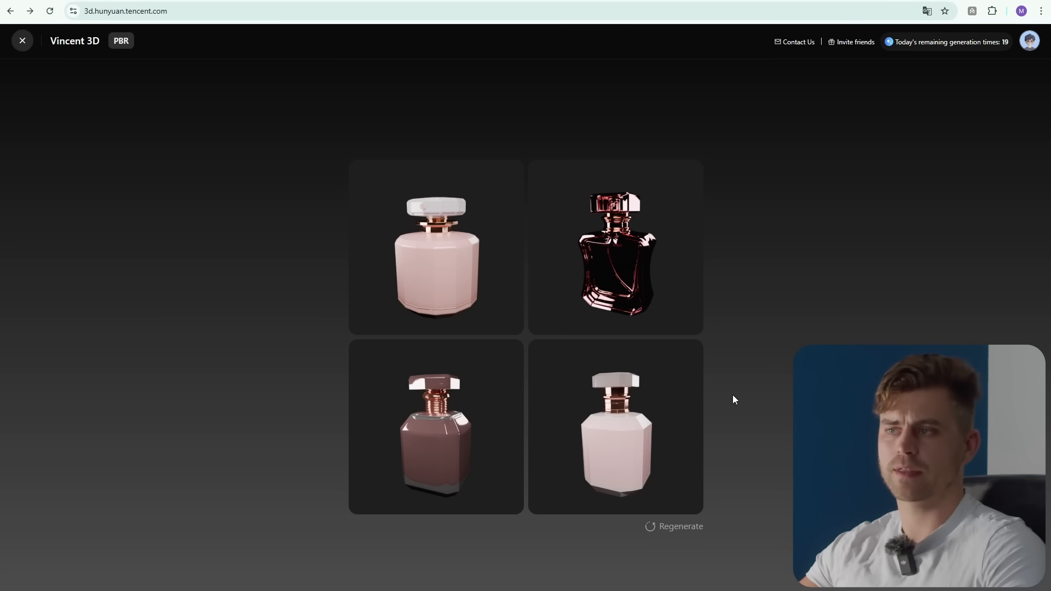
pyautogui.moveTo(632, 287)
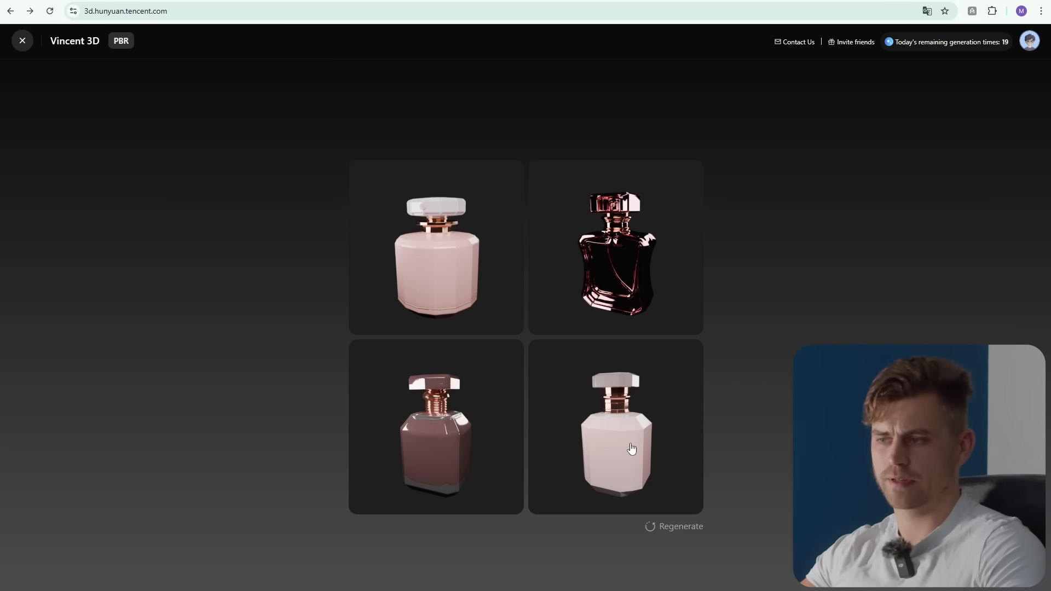
pyautogui.moveTo(622, 445)
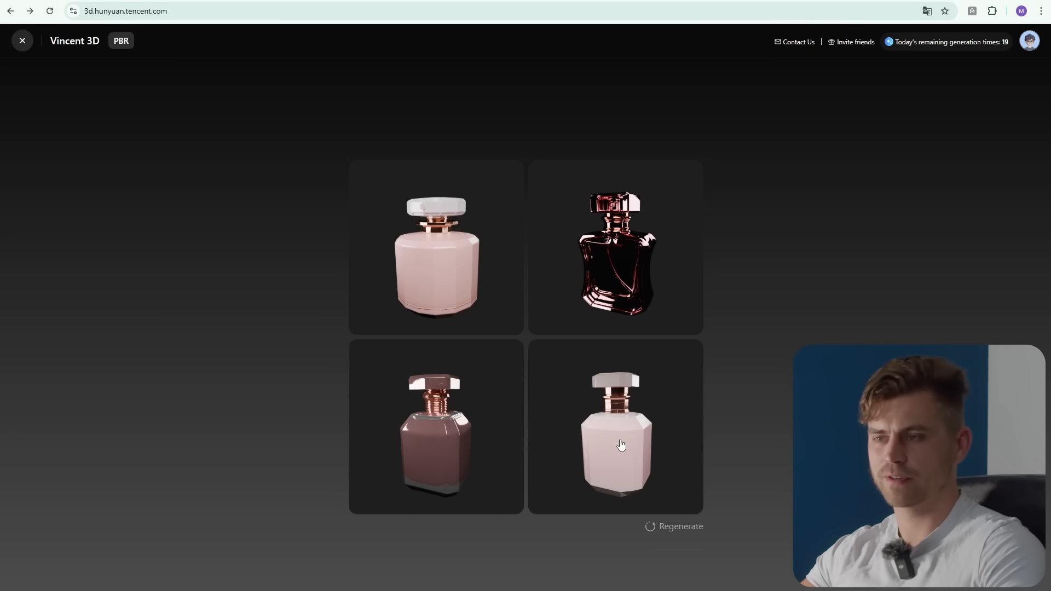
pyautogui.moveTo(618, 283)
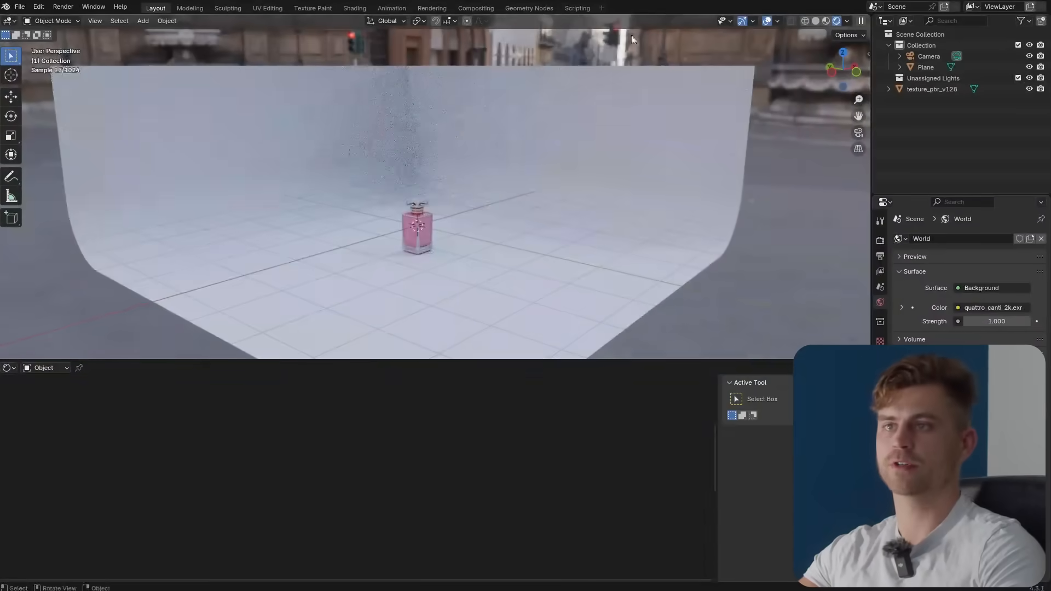
# Import the second GLB perfume bottle and select texture_pbr_v128.001 to show its material nodes.
pyautogui.click(20, 6)
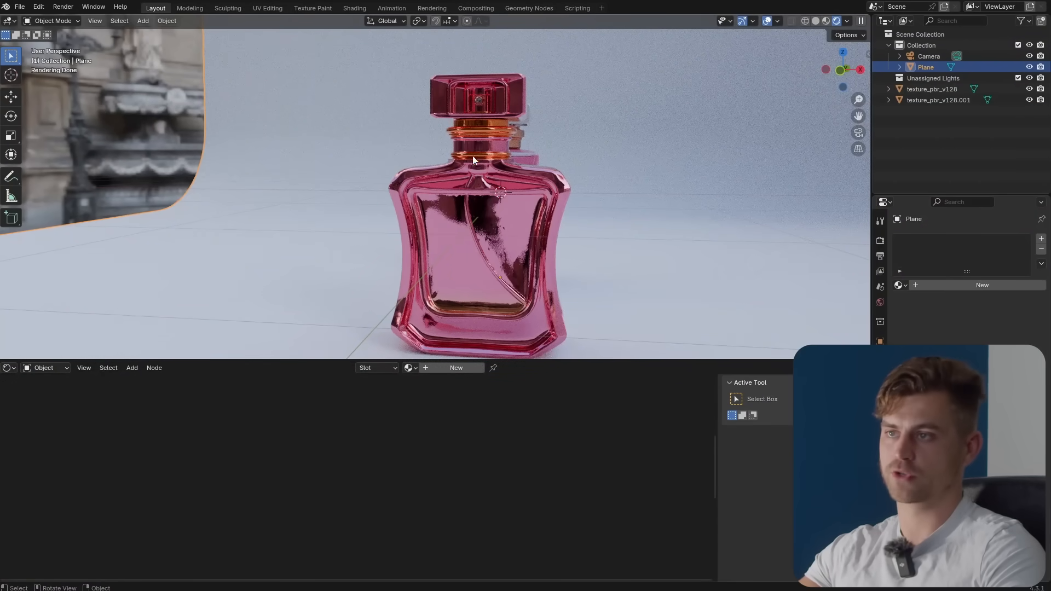
pyautogui.moveTo(533, 206)
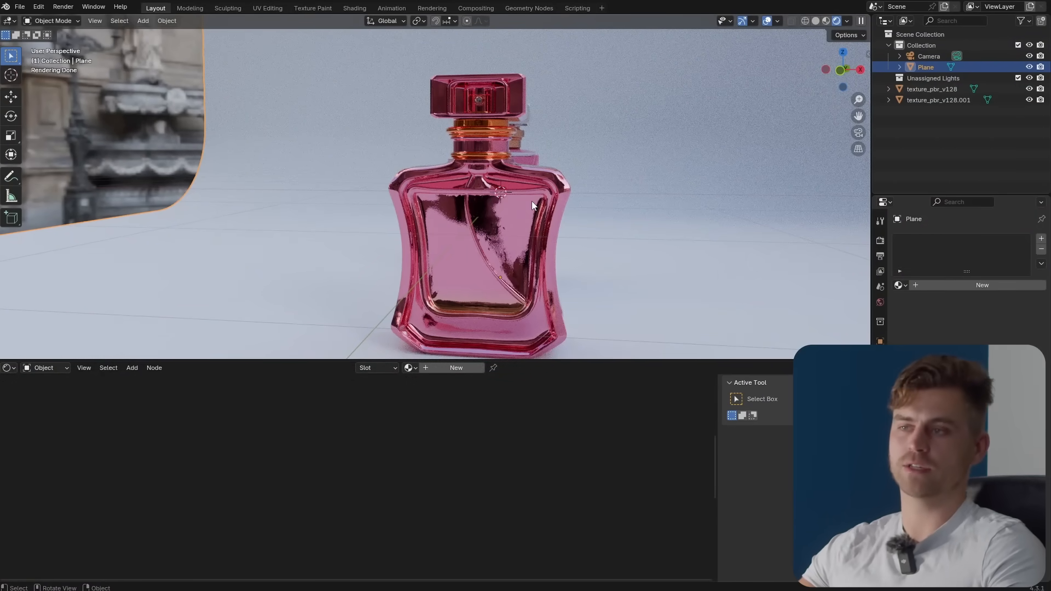
pyautogui.click(939, 100)
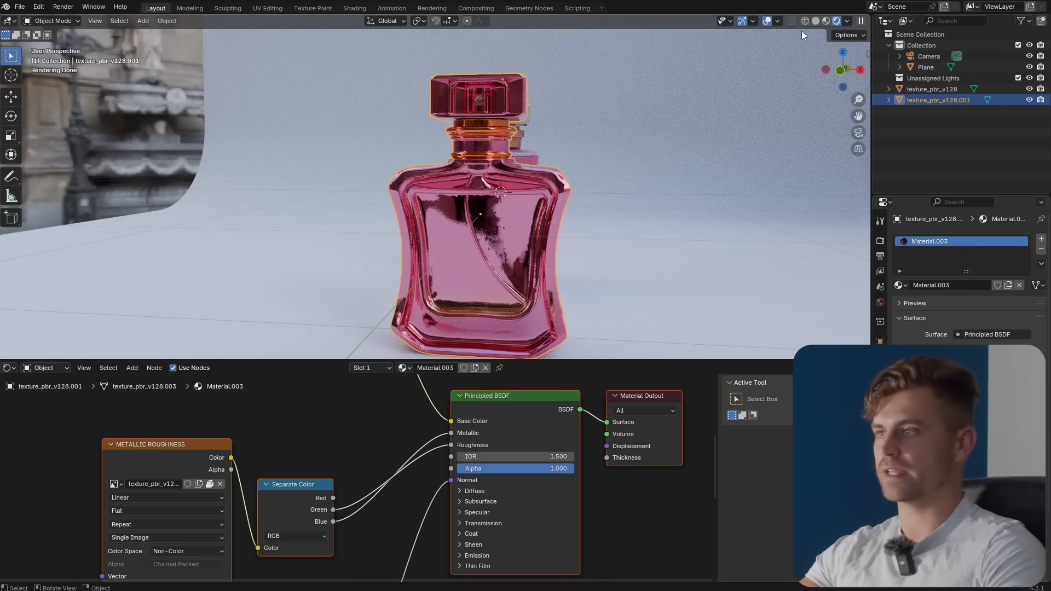
pyautogui.press('Tab')
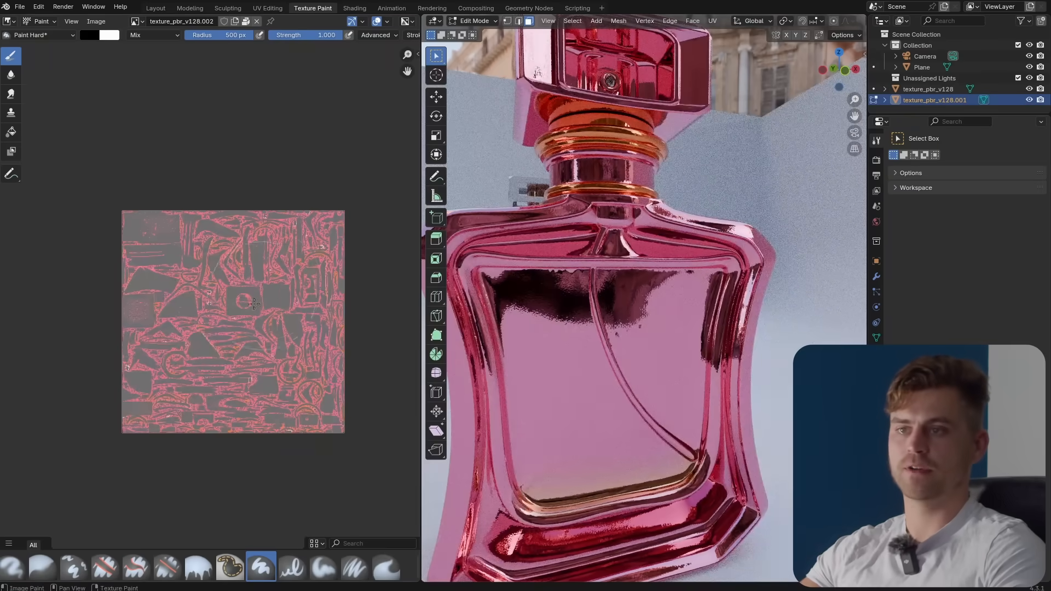
pyautogui.moveTo(151, 234)
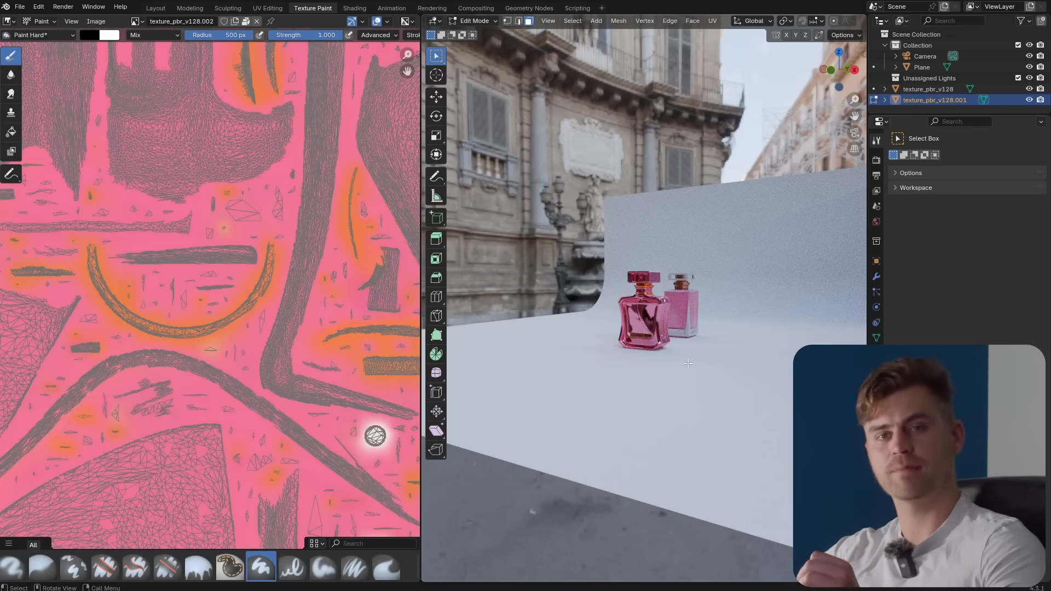
pyautogui.moveTo(701, 370)
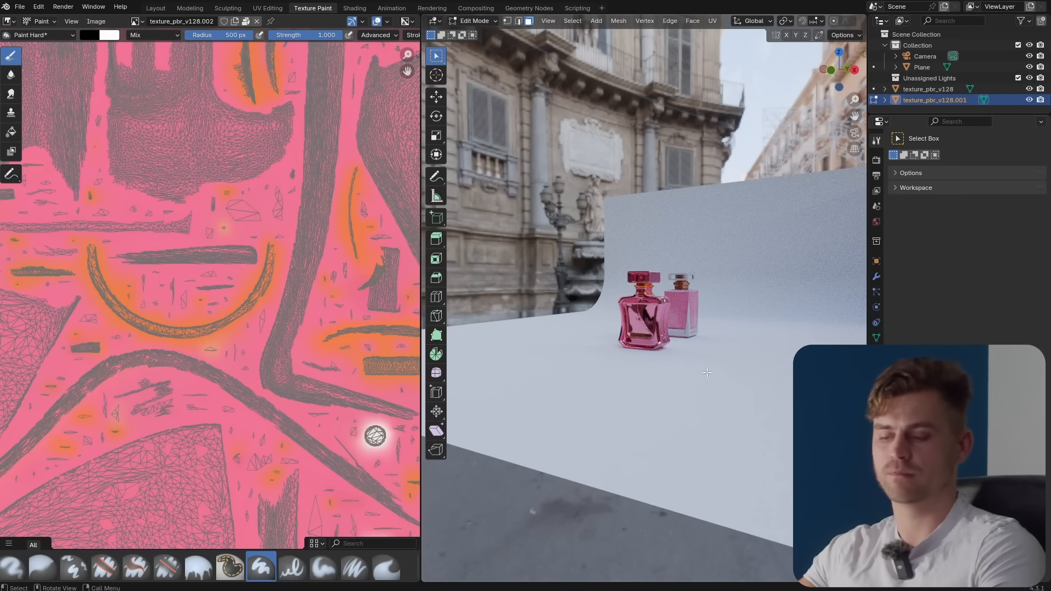
pyautogui.moveTo(775, 397)
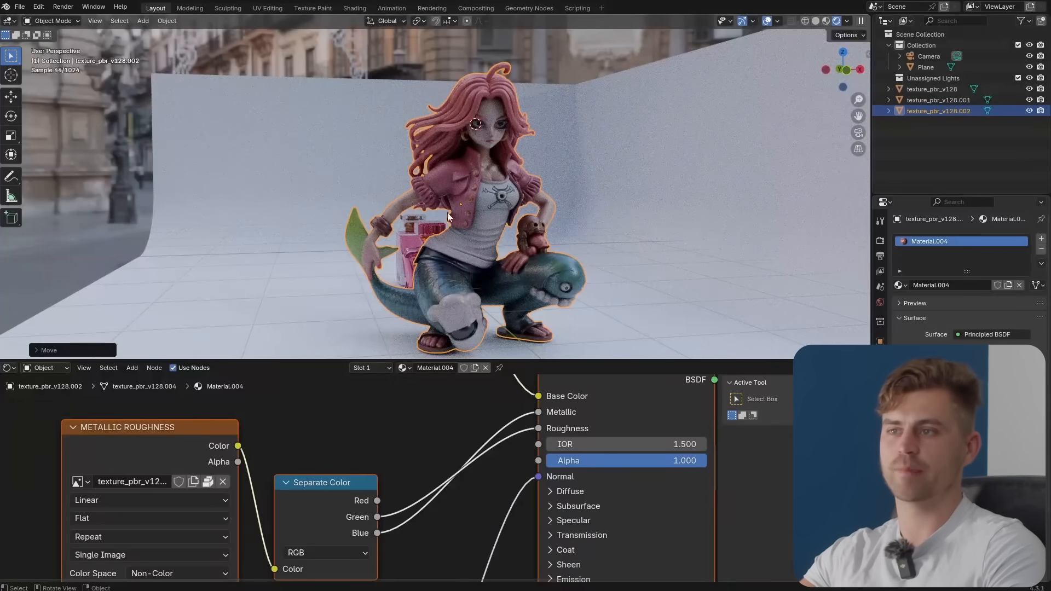
# Import the pink-haired girl on a fish GLB and move it beside the perfume bottles.
pyautogui.click(660, 116)
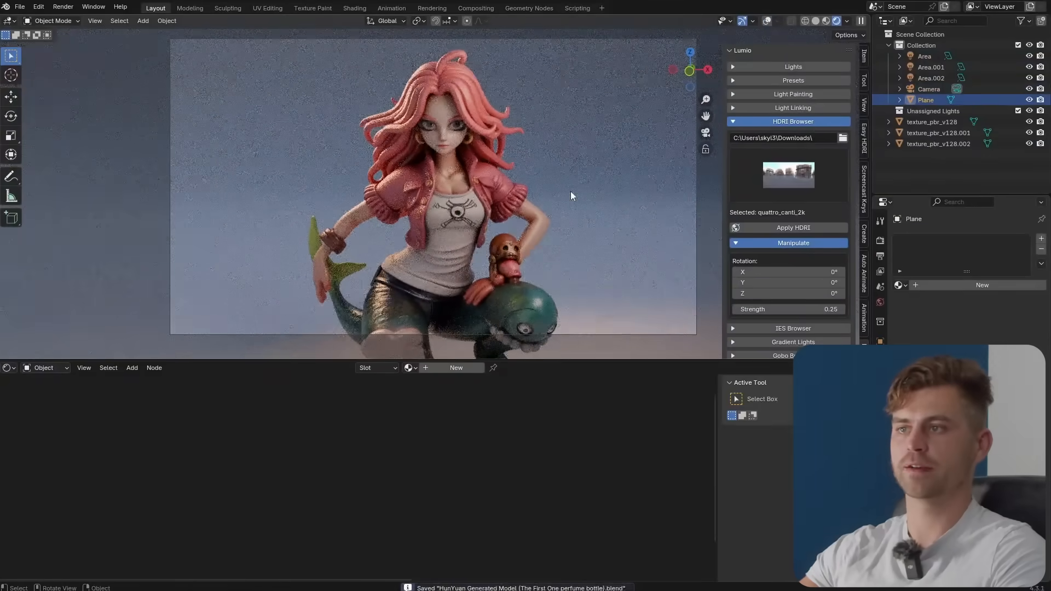
# Add area lights via Lumio, dim the HDRI to 0.25 and save the Blender project.
pyautogui.click(792, 66)
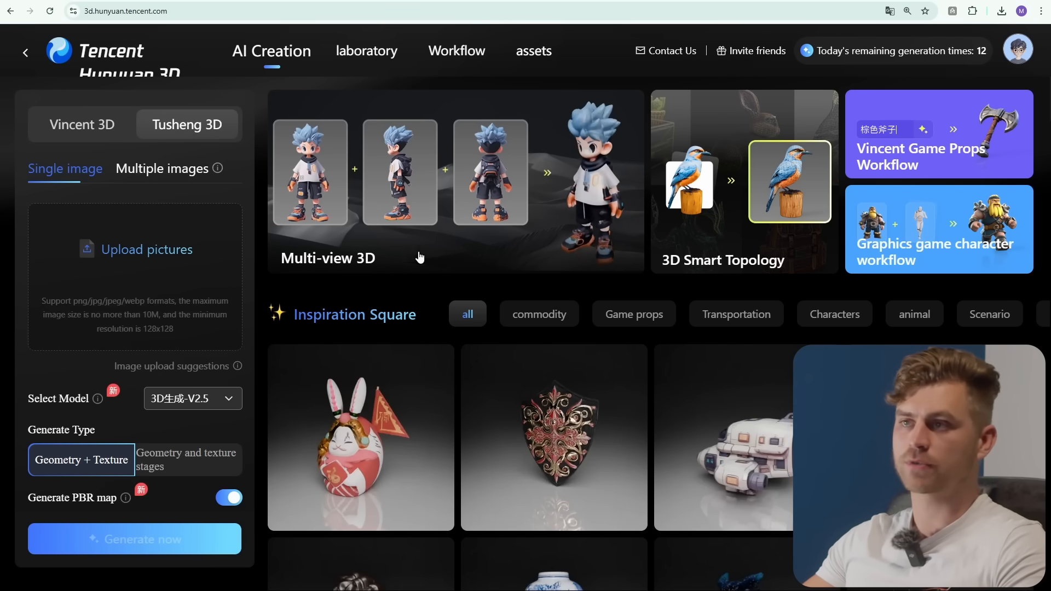
# Browse the laboratory's 3D application cards, then move on to the workflow section.
pyautogui.click(366, 50)
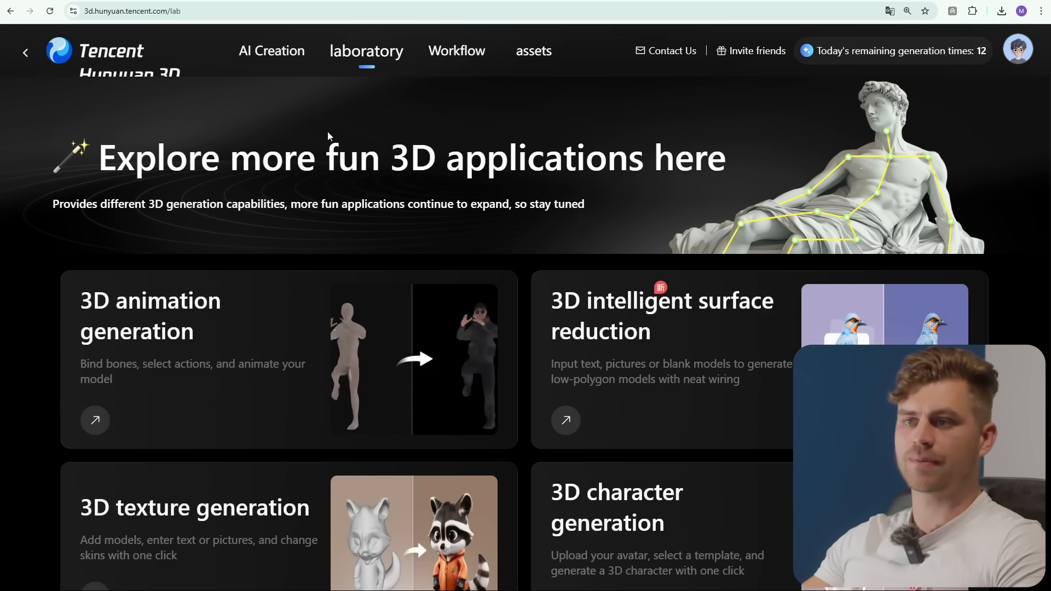
pyautogui.scroll(-3)
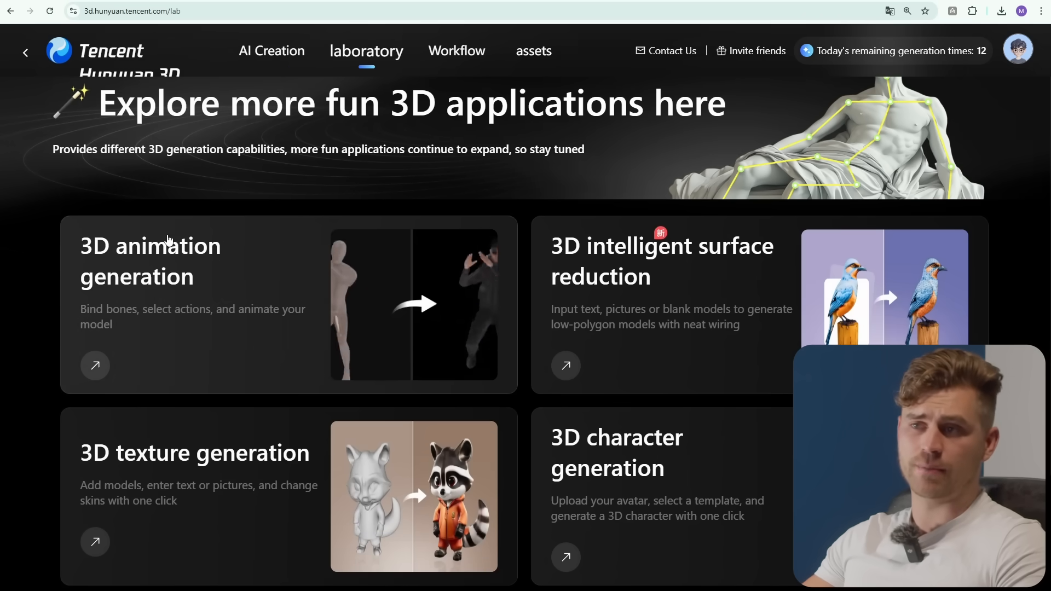
pyautogui.scroll(-3)
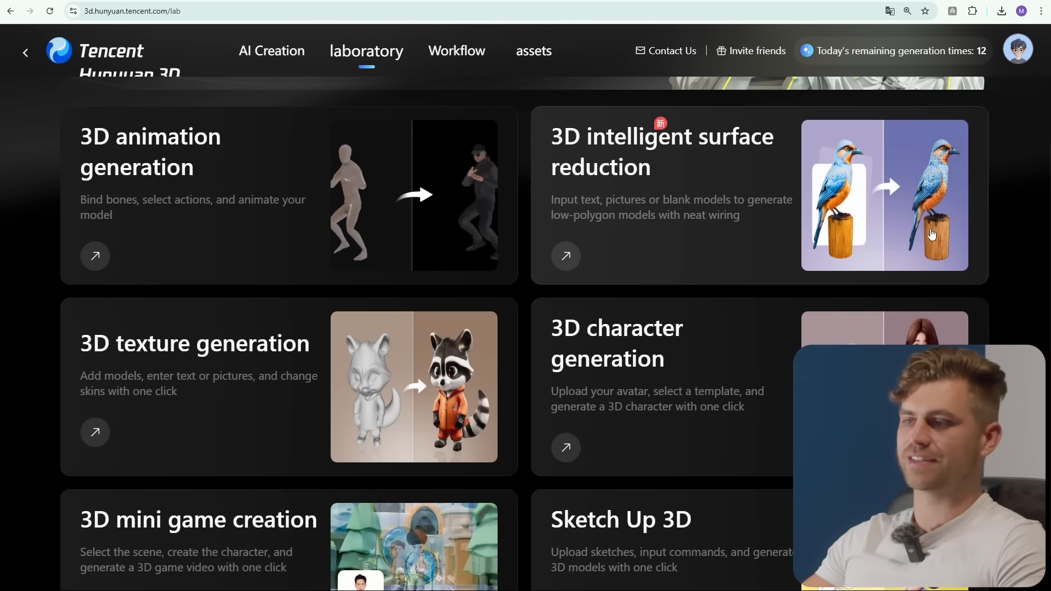
pyautogui.scroll(-3)
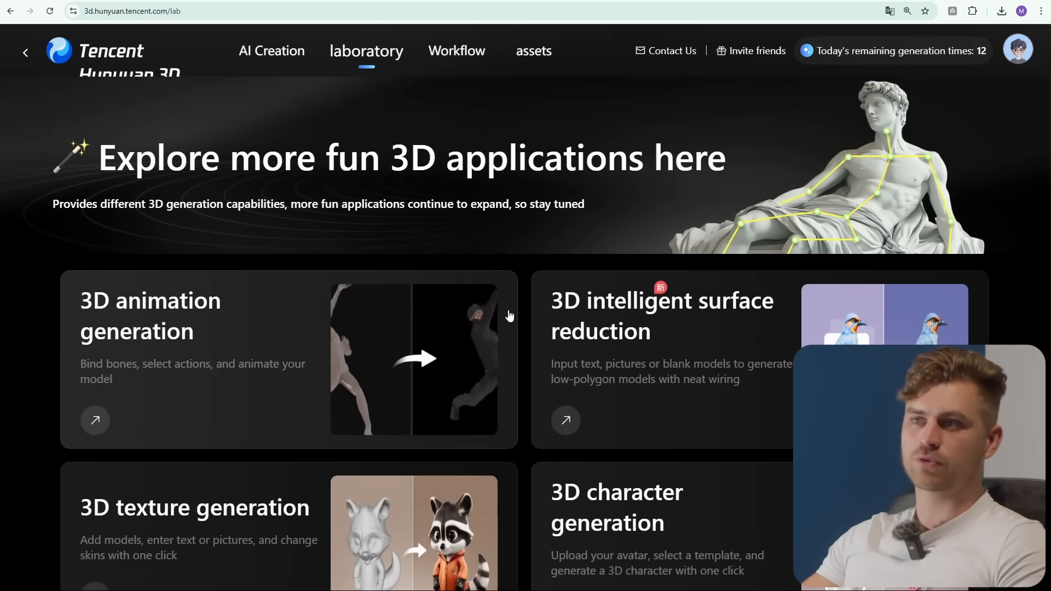
pyautogui.click(456, 51)
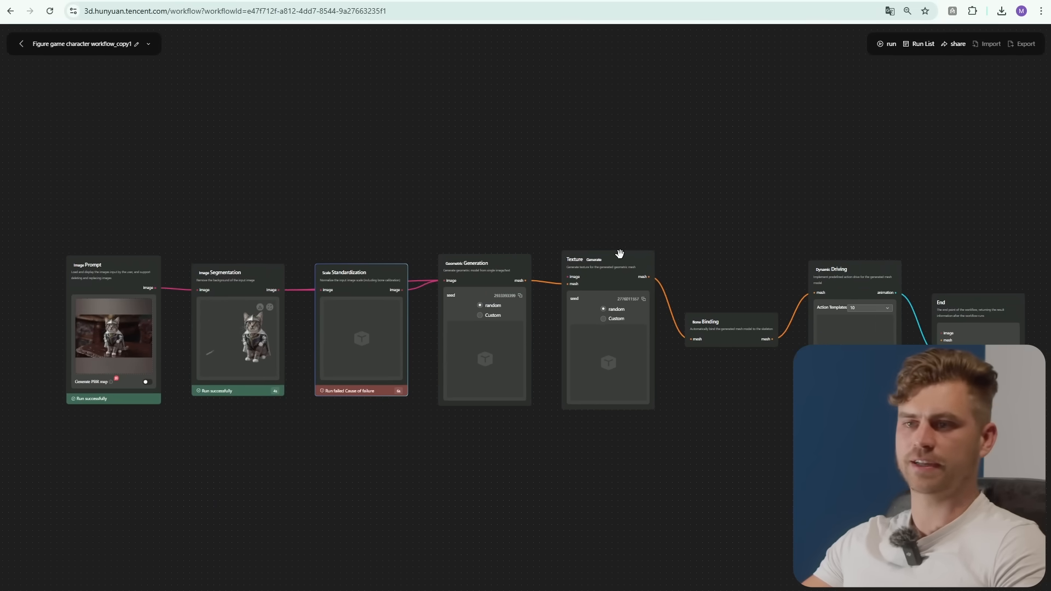
# Leave the character workflow's node graph and return to the My Workflow list.
pyautogui.click(21, 43)
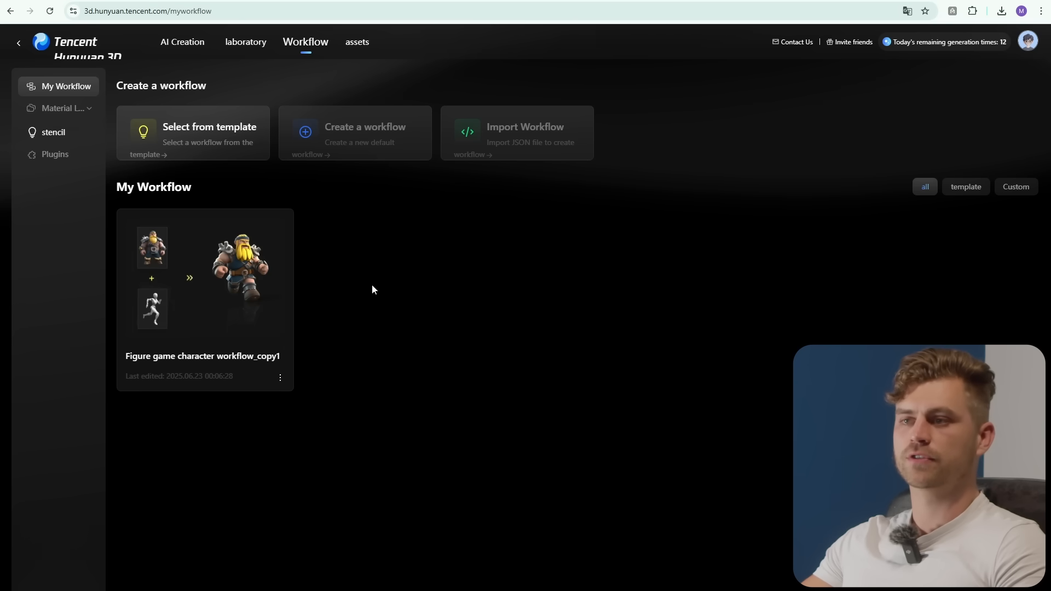
# Show the Workflow Templates gallery with game prop, game character and face-reduction workflows.
pyautogui.click(209, 133)
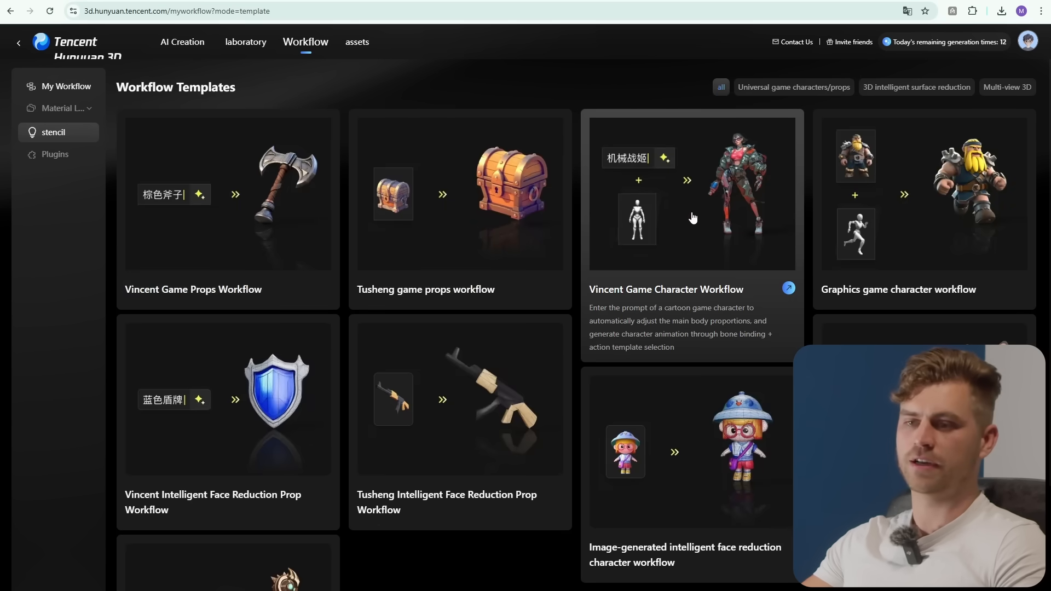
pyautogui.moveTo(508, 222)
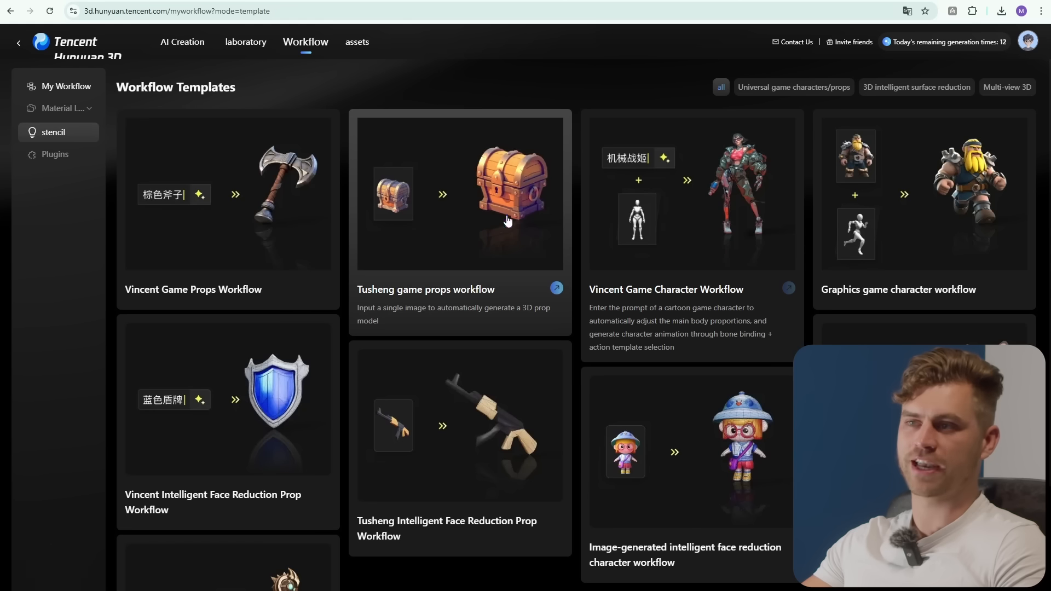